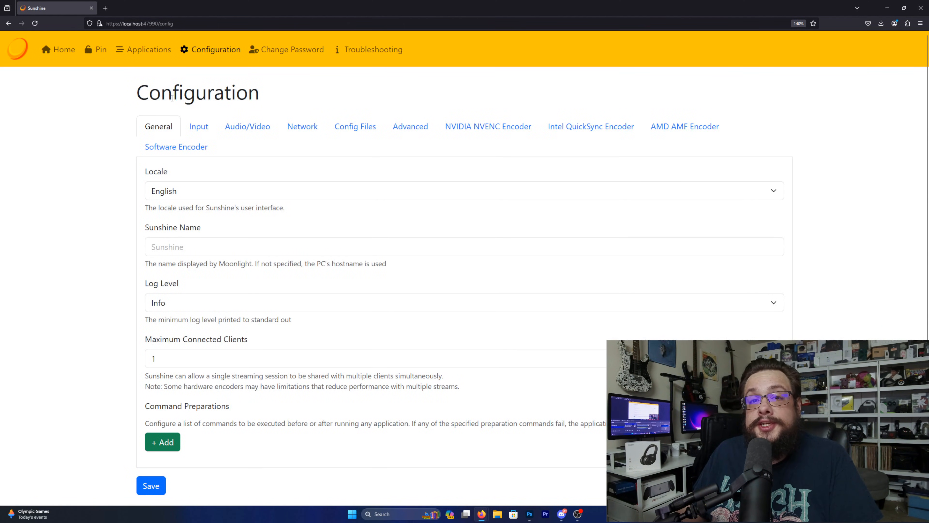
Show the Audio/Video configuration section with audio sink, adapter and output name settings.
left_click(198, 127)
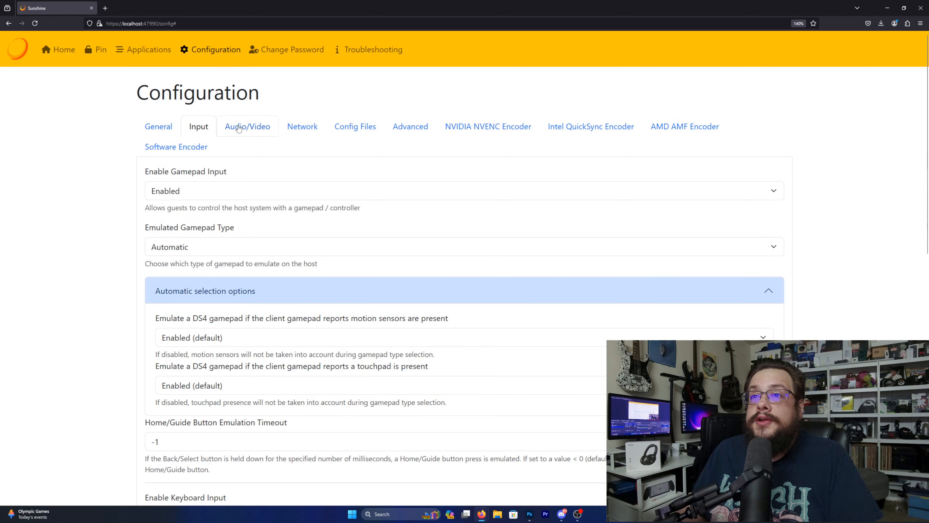
left_click(247, 126)
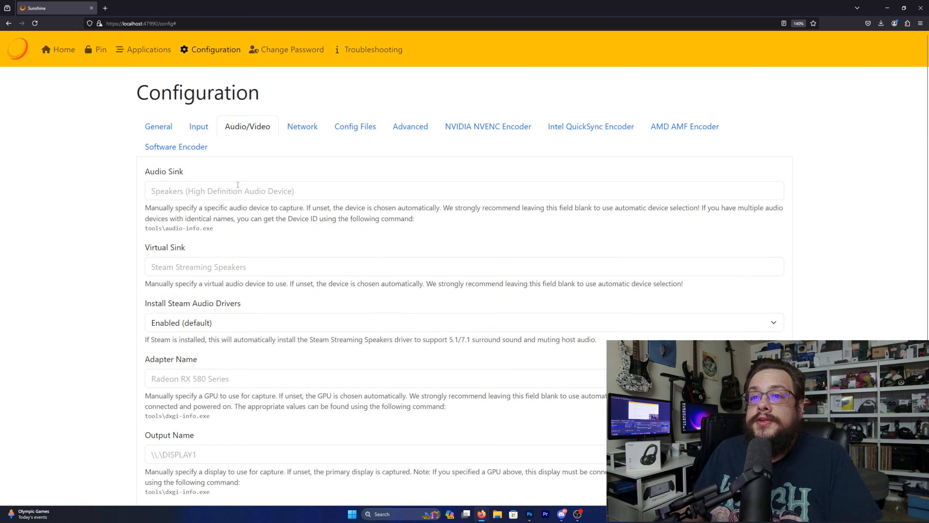
scroll("down", 3)
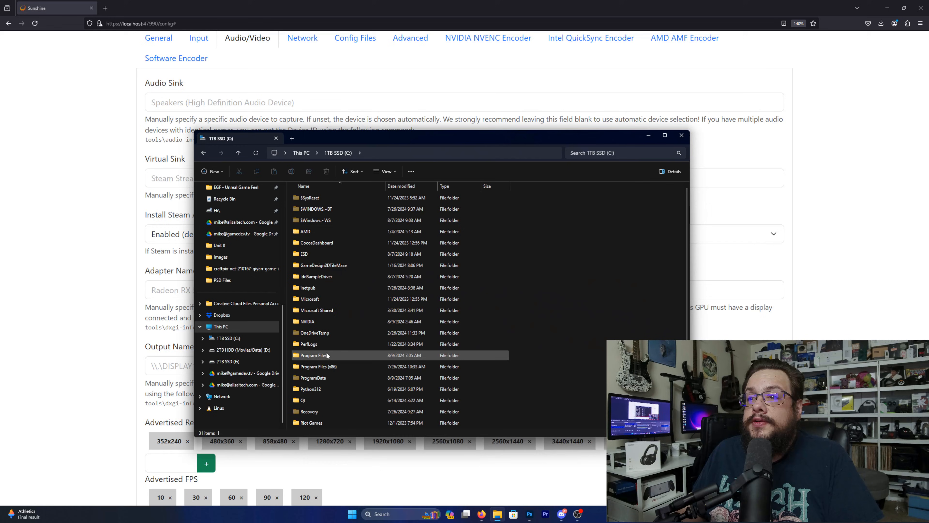
Browse into Program Files > Sunshine > tools, the folder holding the helper executables.
double_click(310, 354)
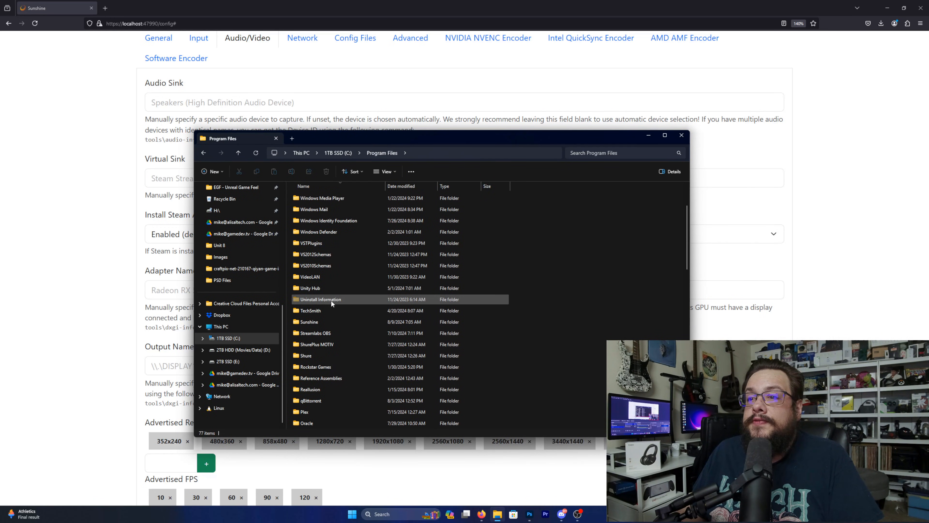
double_click(308, 321)
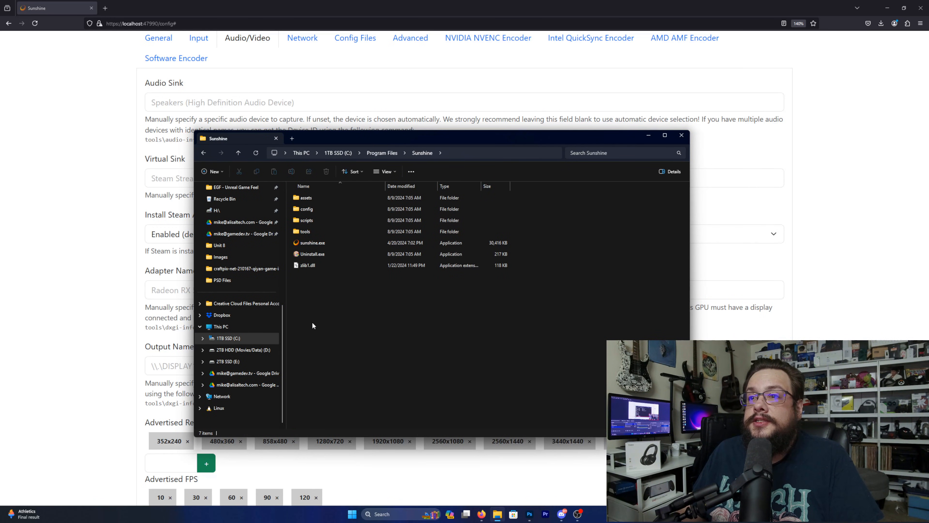
double_click(304, 232)
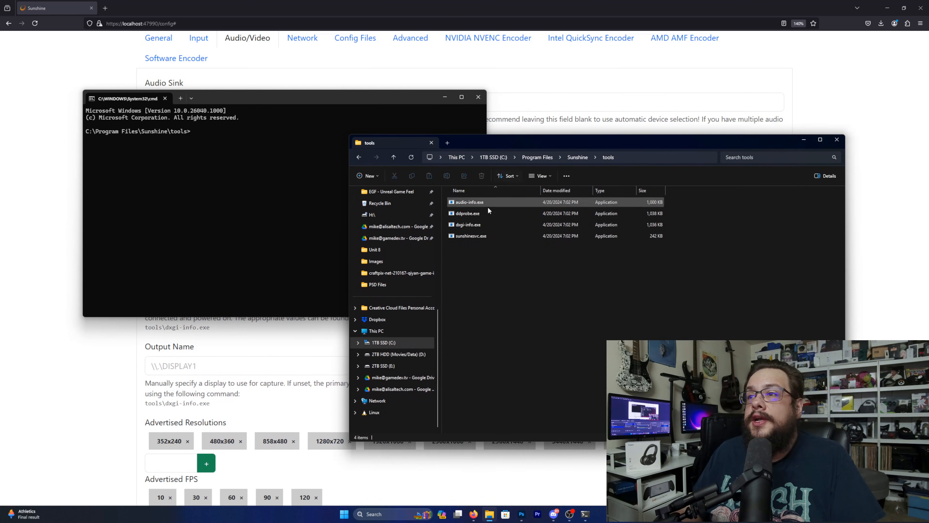
Run dxgi-info in the prompt to list adapters and outputs, giving Output Name \\.\DISPLAY11.
left_click(467, 224)
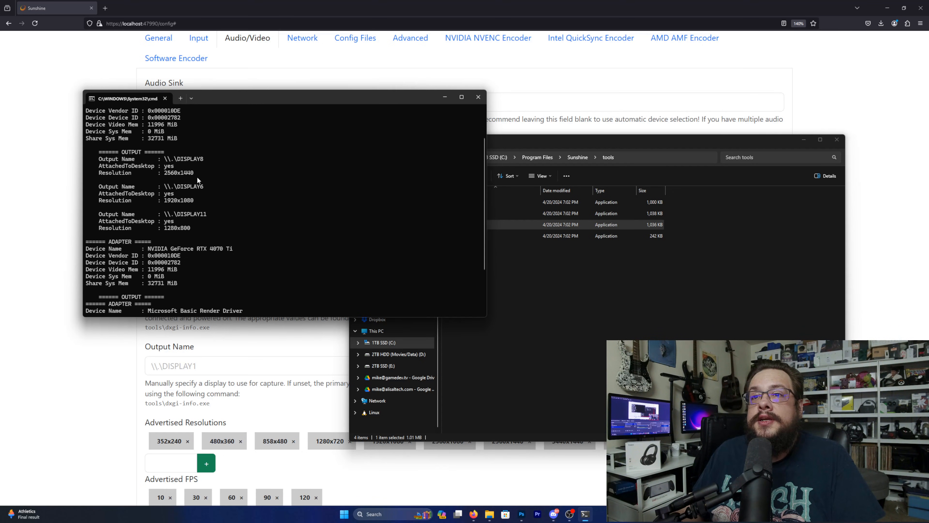
mouse_move(189, 191)
type("\\\\.\\DISPLAY11")
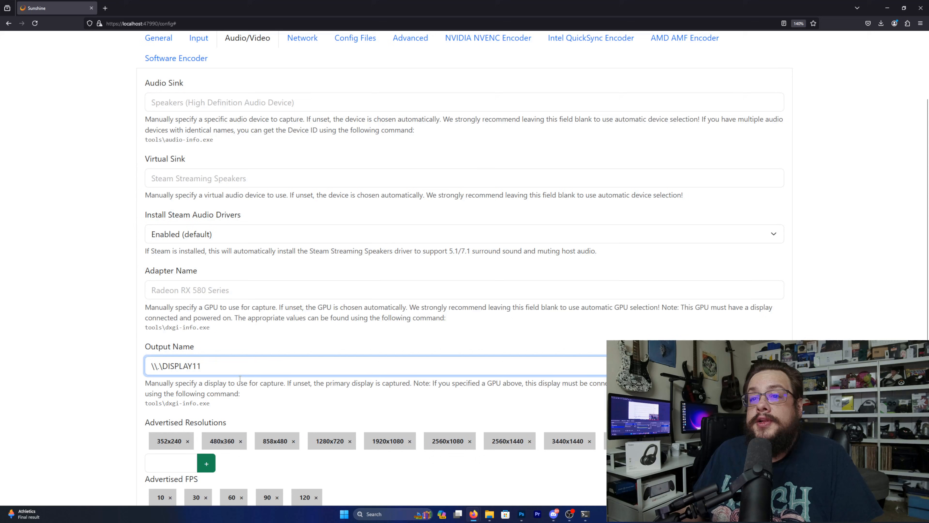
Add 1280x800 to Advertised Resolutions and remove unwanted chips, leaving 1920x1080, 2560x1440, 3840x2160, 1280x800.
scroll("down", 3)
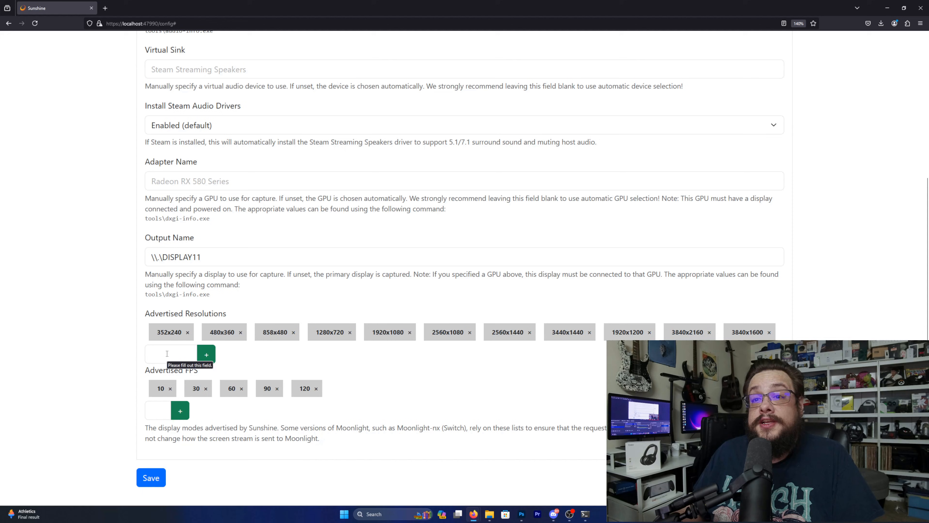
type("1280x800")
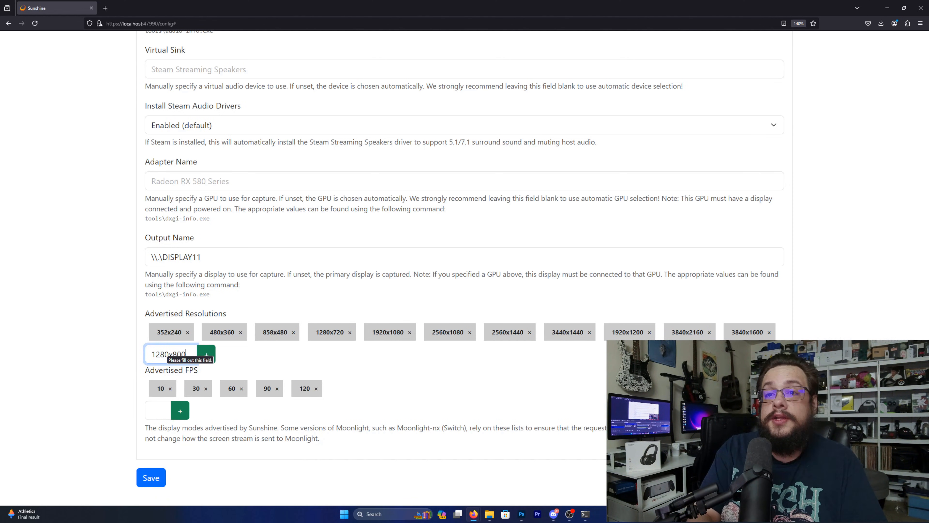
left_click(206, 354)
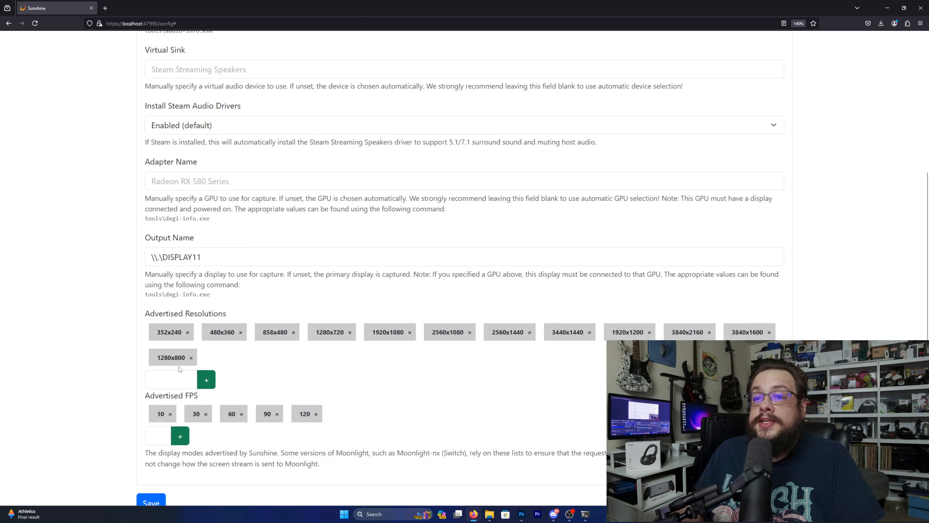
left_click(186, 332)
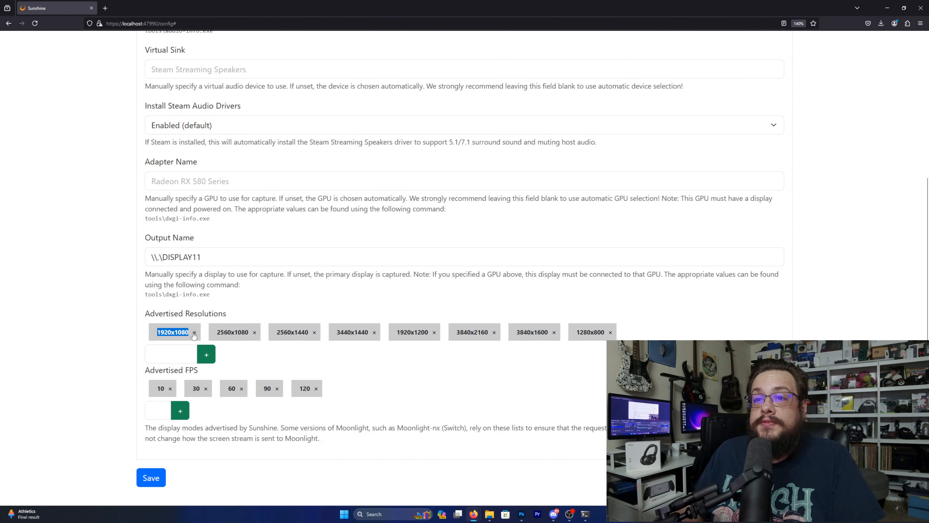
left_click(254, 332)
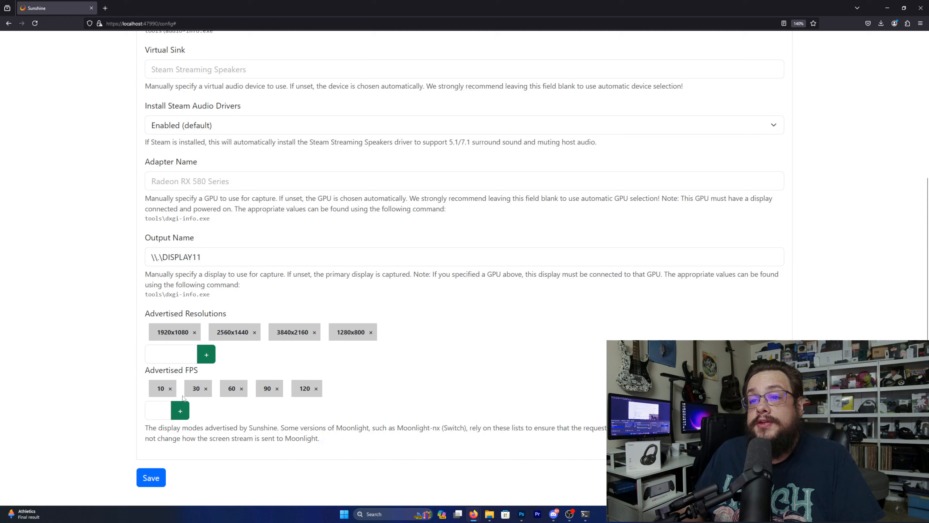
mouse_move(315, 397)
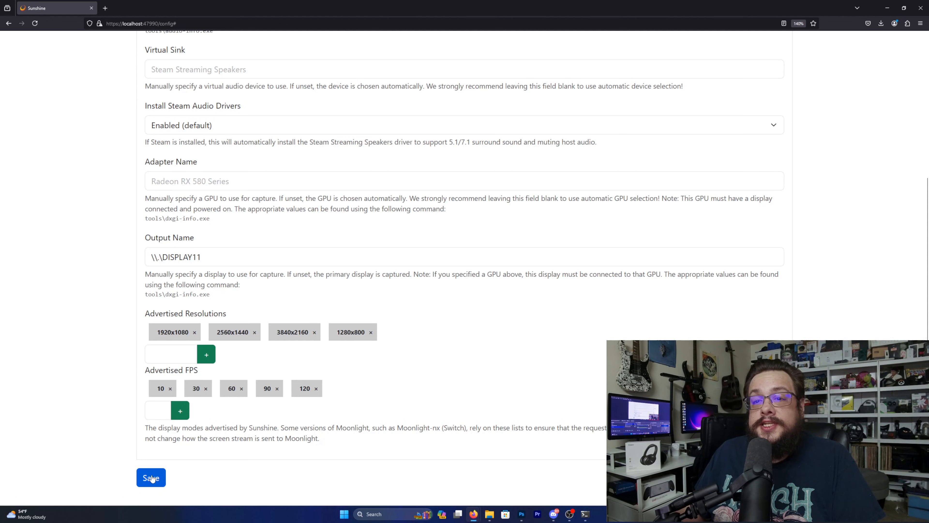
Save the configuration and apply it so Sunshine restarts with the changes.
left_click(151, 477)
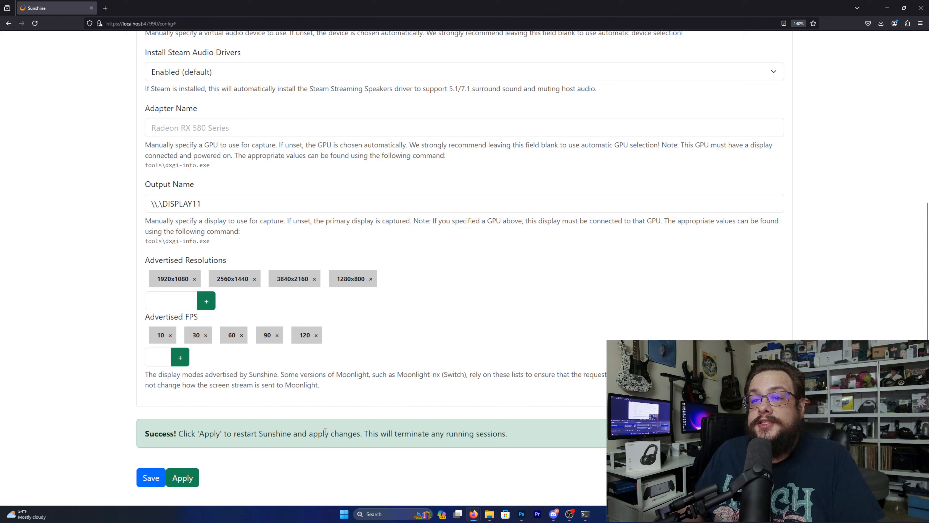
left_click(182, 477)
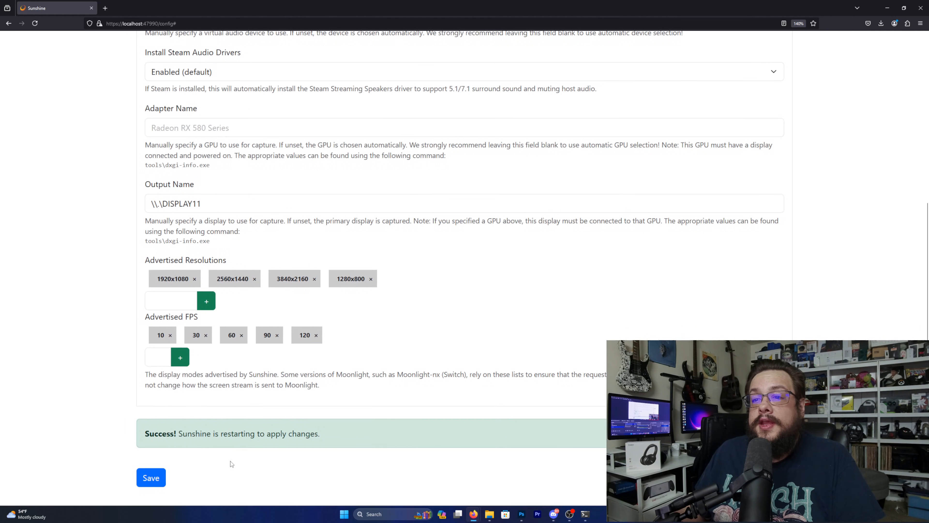